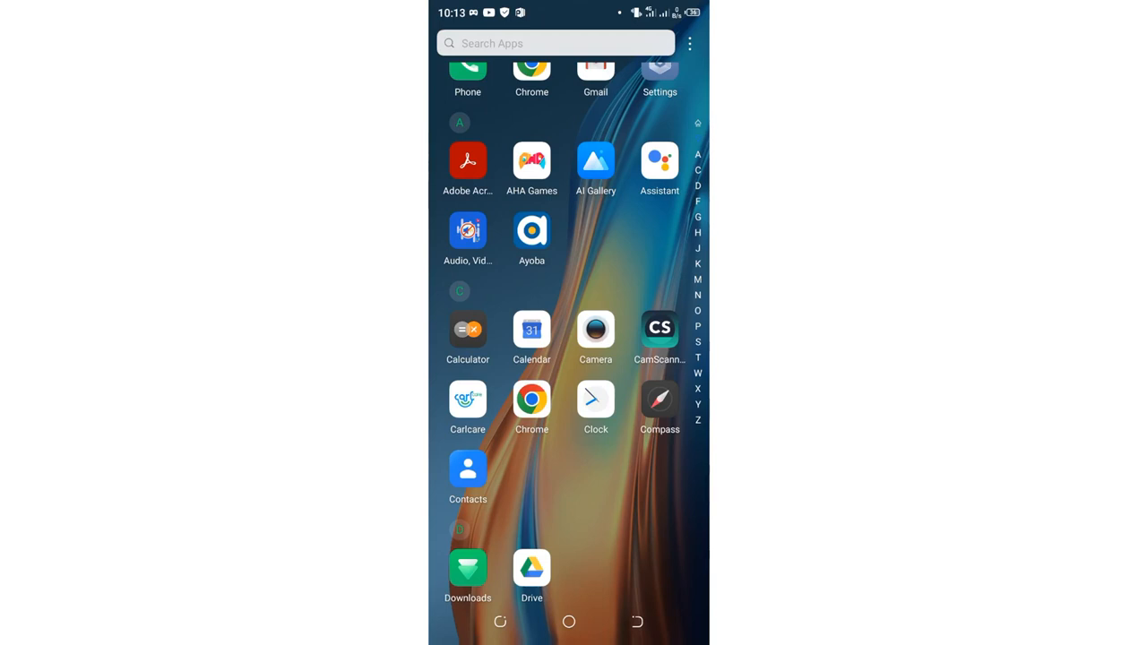
# Scroll the app drawer down to the P apps and launch Phone Master.
pyautogui.scroll(-3)
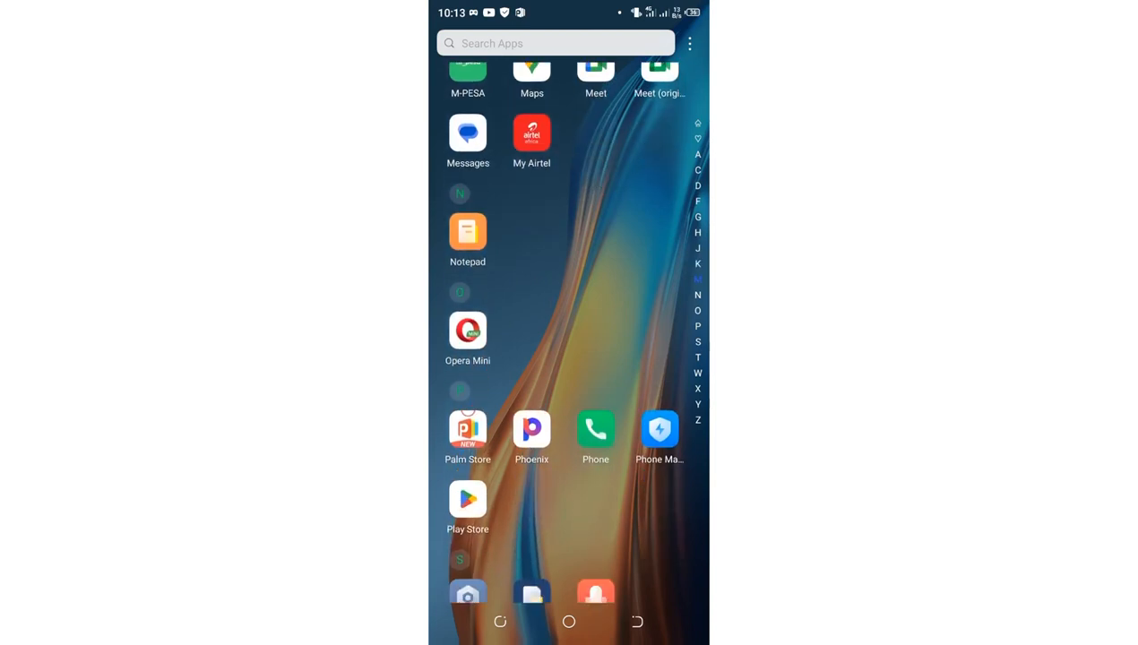
pyautogui.click(660, 429)
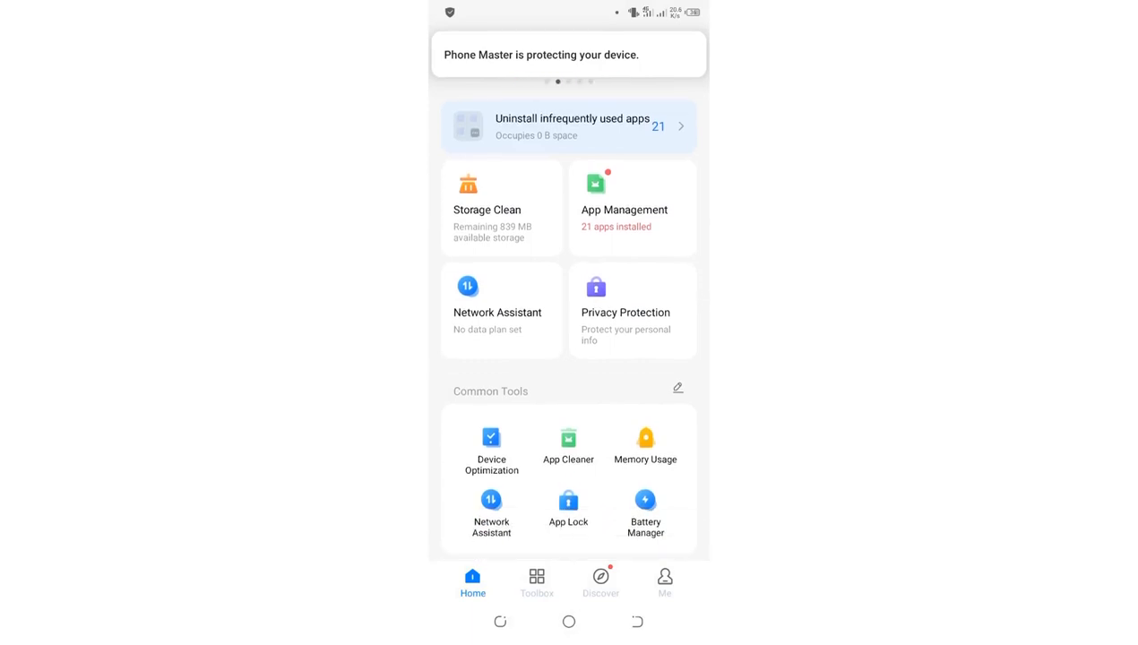
# Leave Auto cleaning for Home, then show Toolbox scrolled down to Privacy Protection.
pyautogui.scroll(-3)
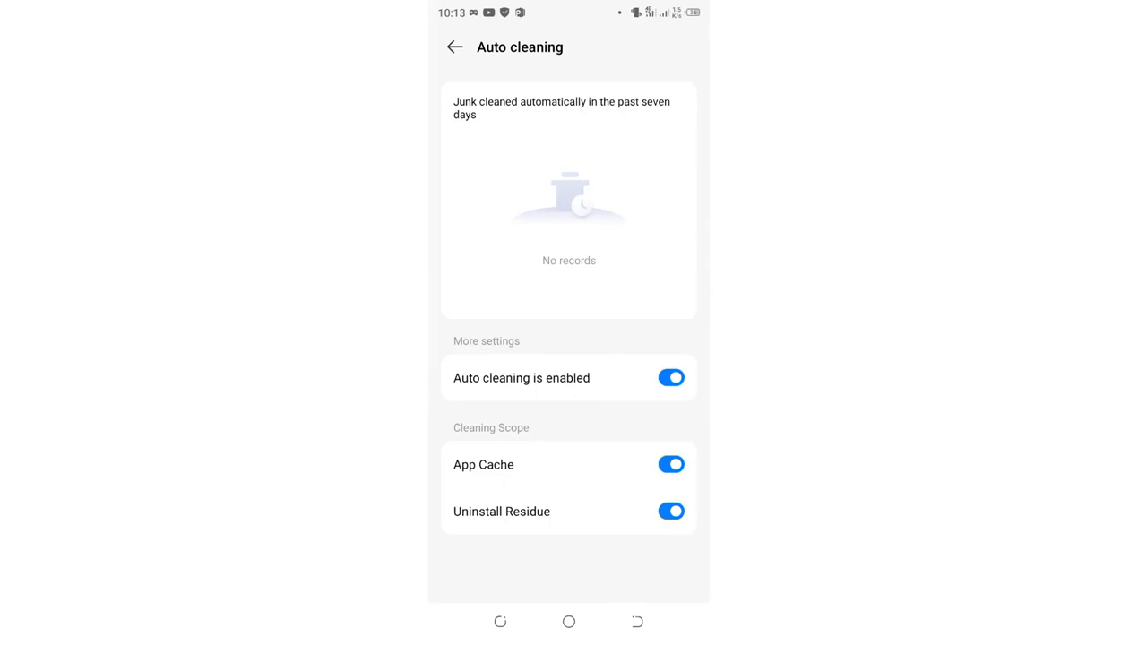
pyautogui.click(454, 47)
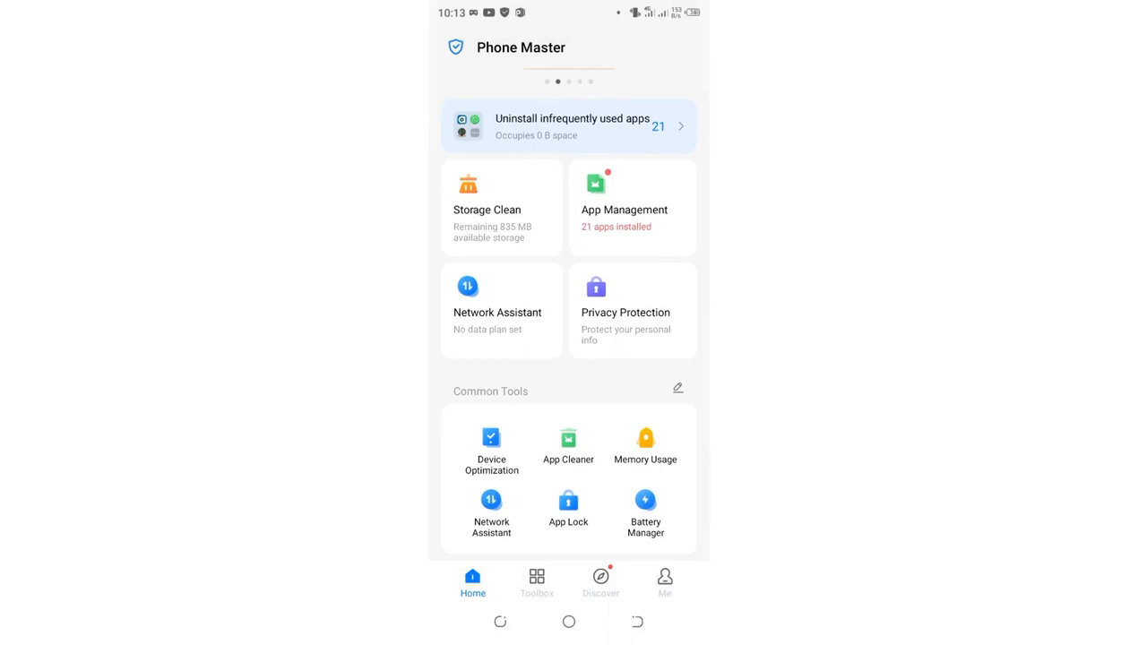
pyautogui.click(536, 581)
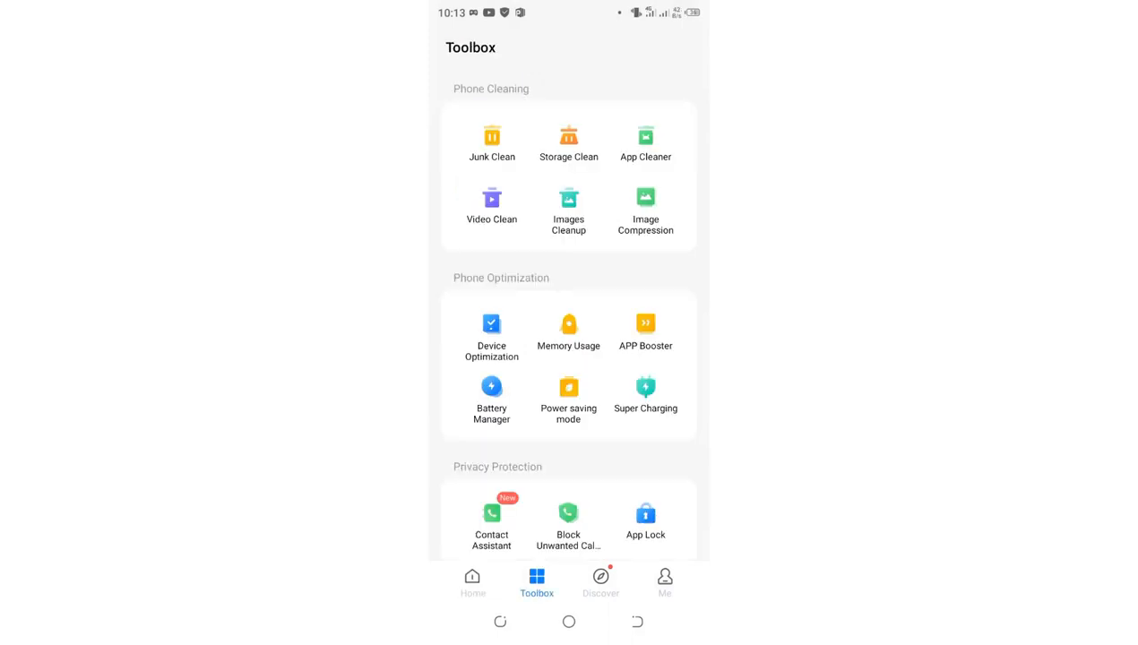
pyautogui.click(472, 581)
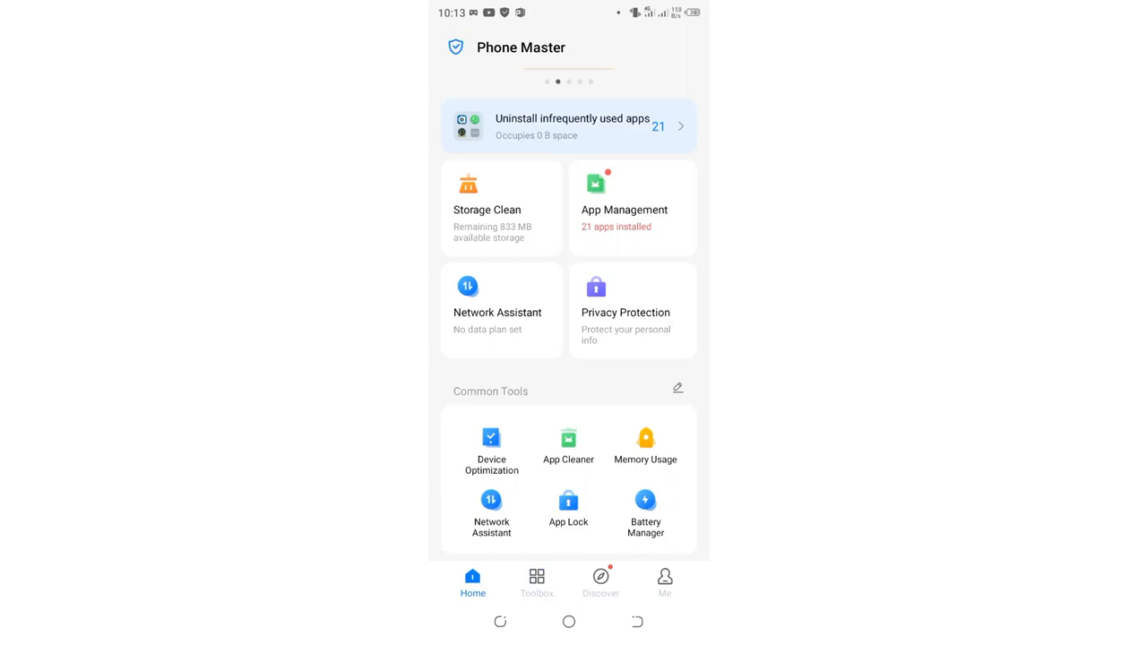
pyautogui.click(536, 583)
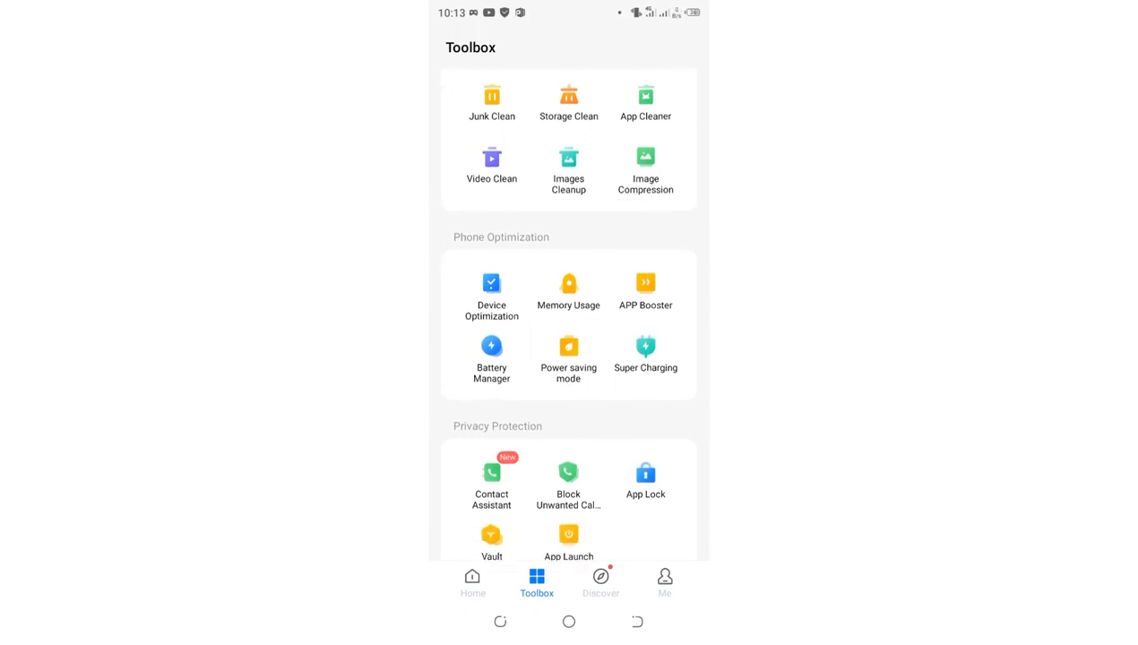
pyautogui.scroll(-3)
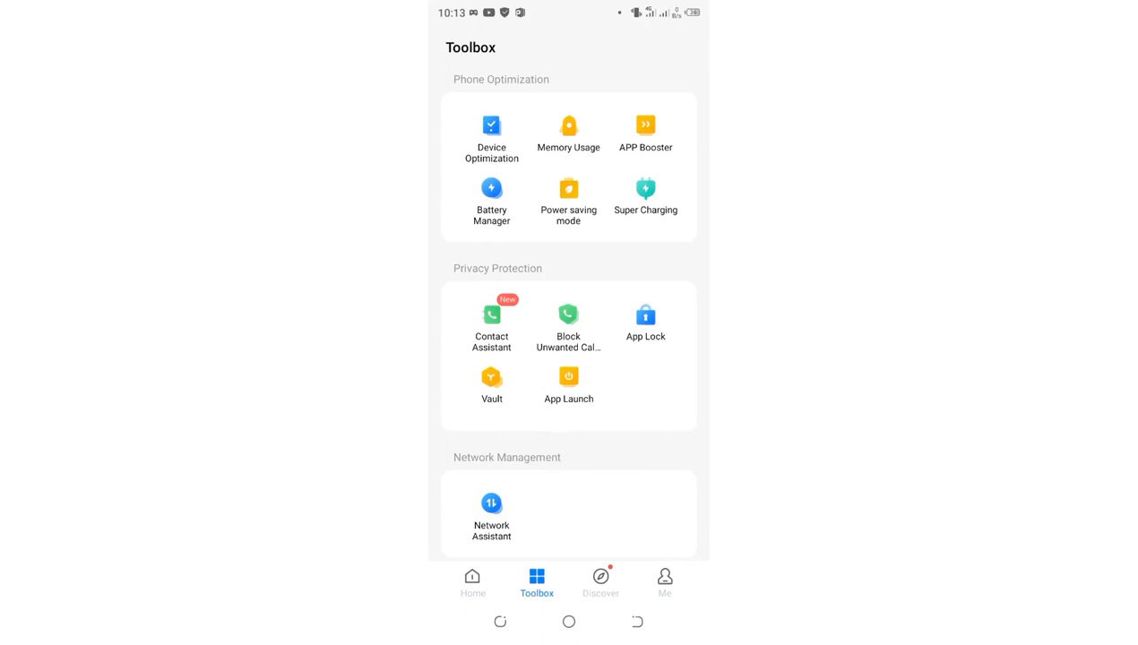
# Lock Adobe Acrobat in the App Lock list, then exit to the app drawer.
pyautogui.click(645, 316)
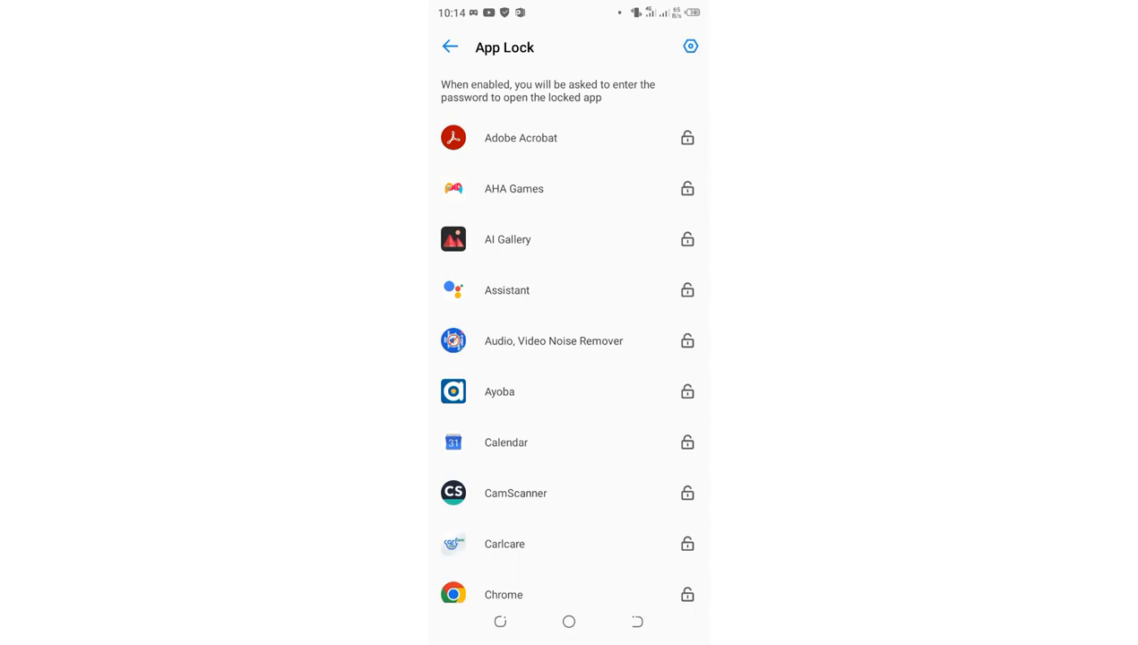
pyautogui.click(688, 138)
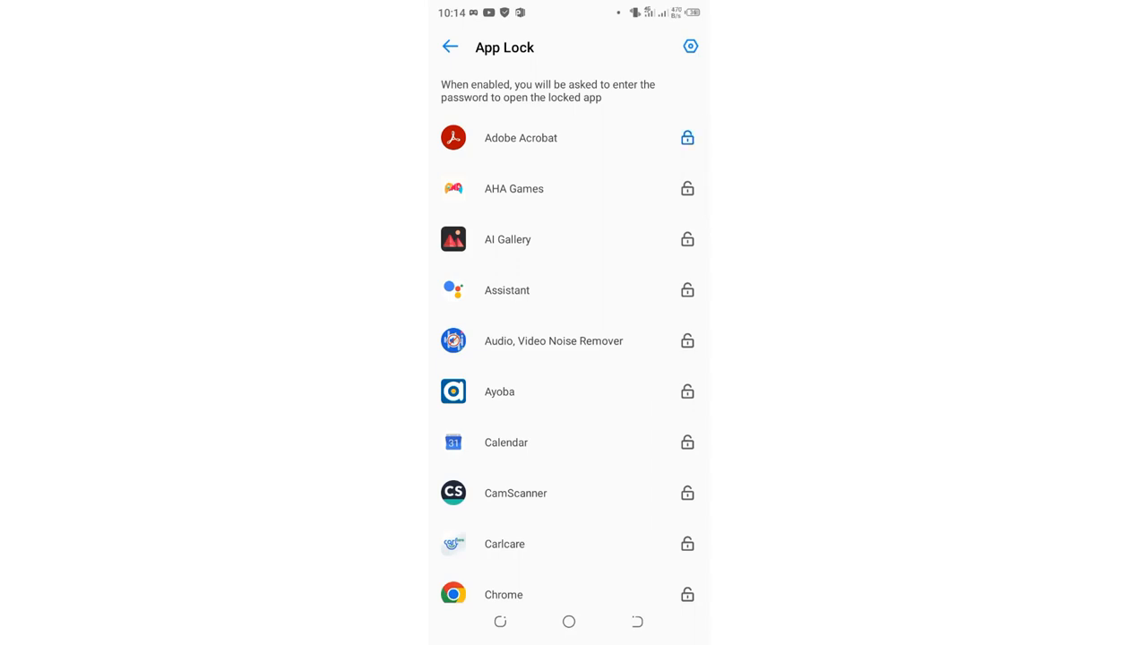
pyautogui.click(688, 137)
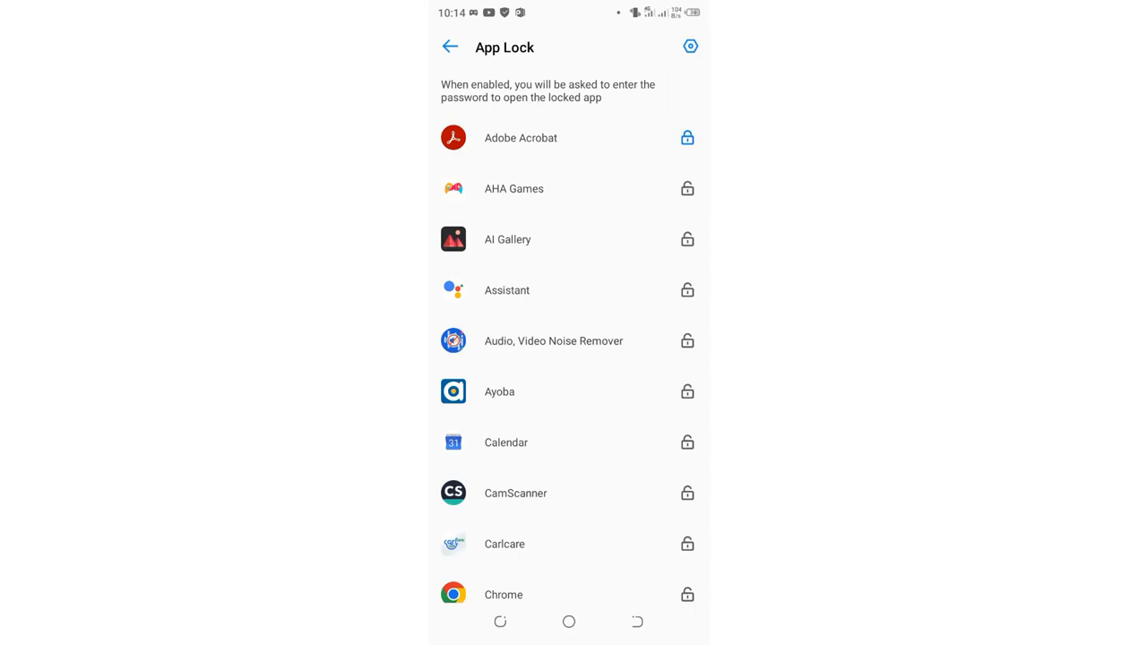
pyautogui.click(687, 188)
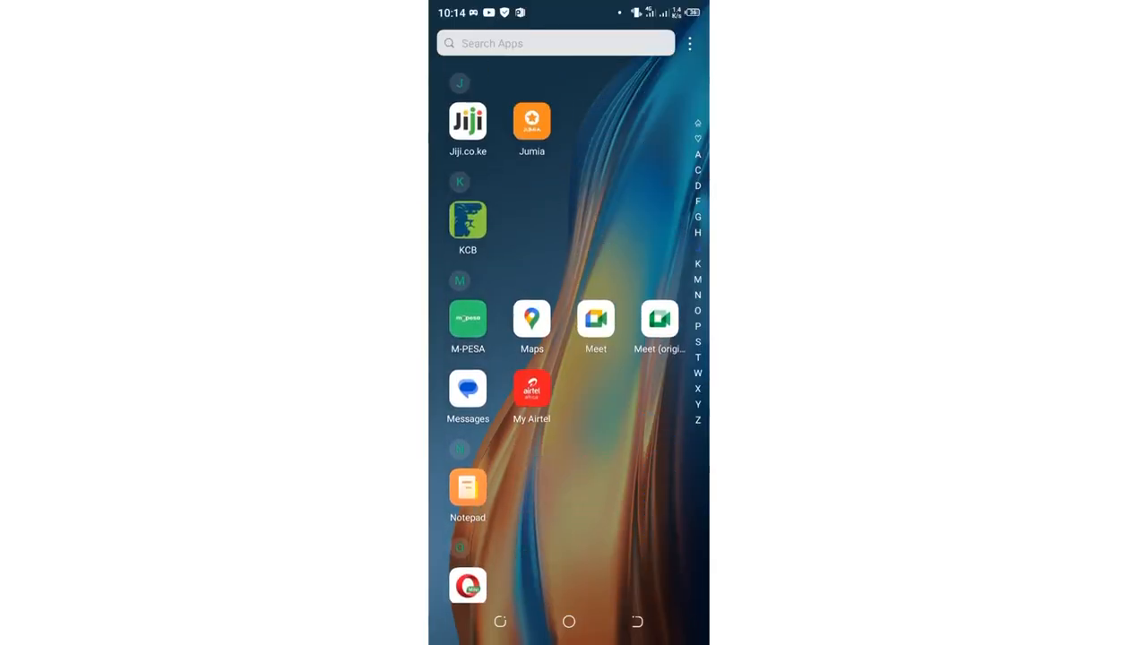
pyautogui.scroll(-3)
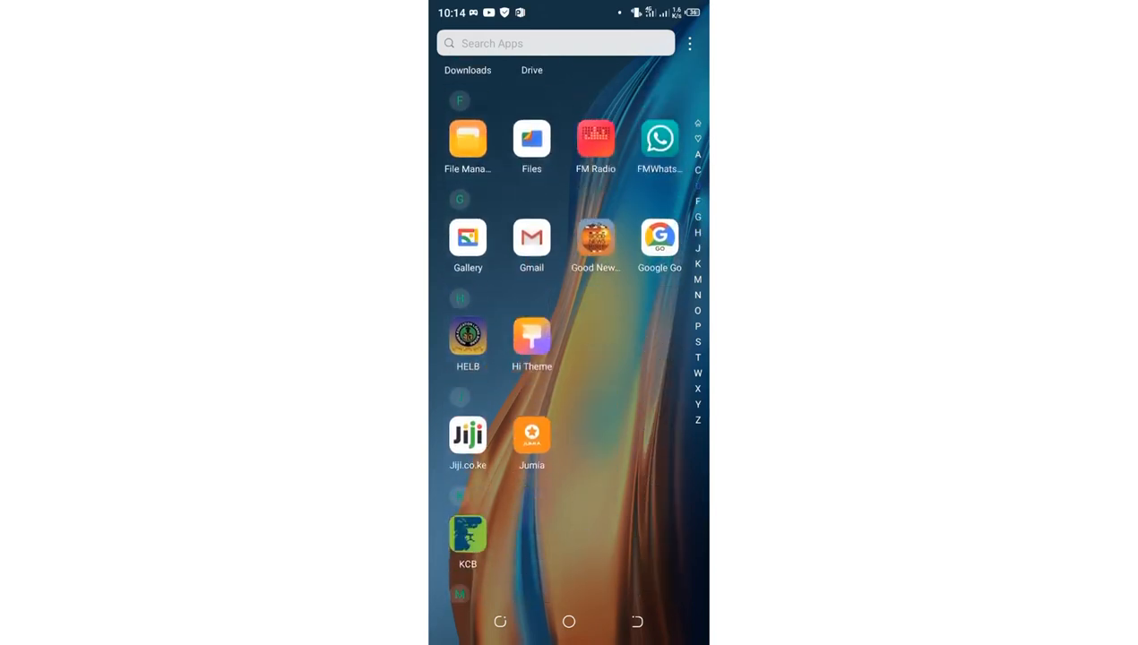
pyautogui.scroll(-3)
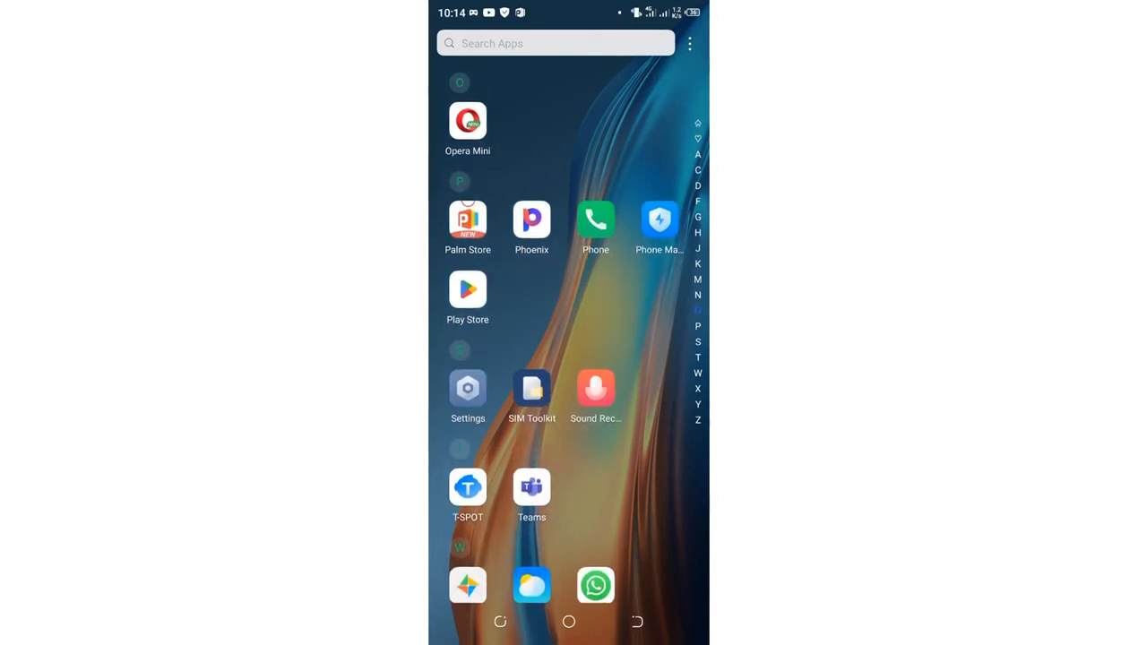
pyautogui.click(467, 392)
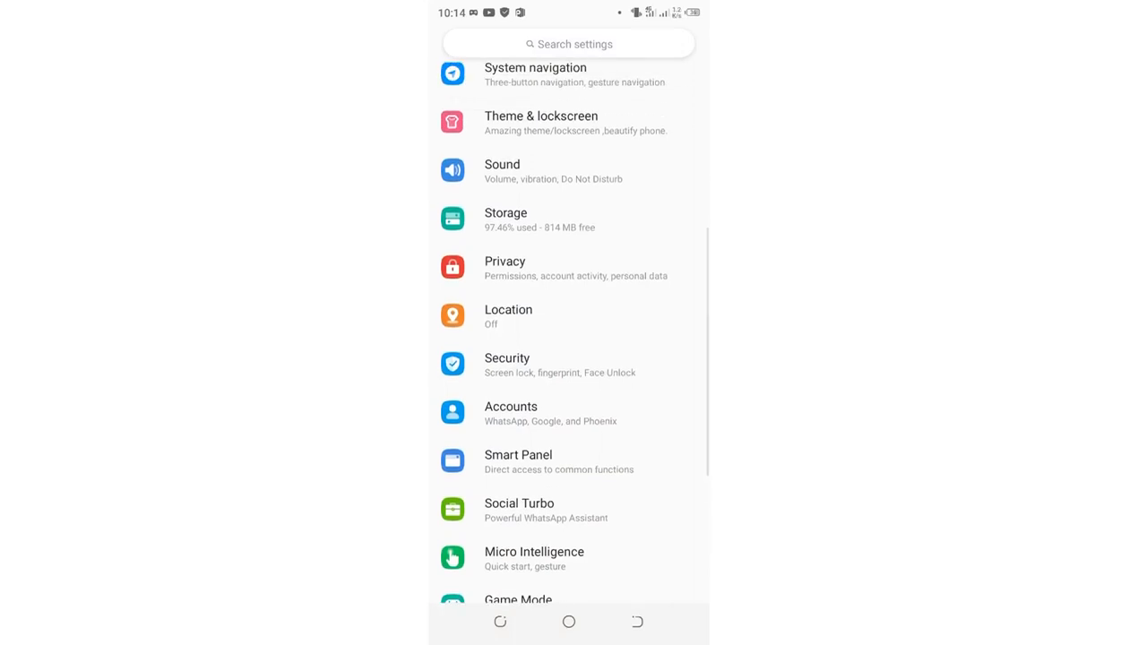
pyautogui.click(507, 365)
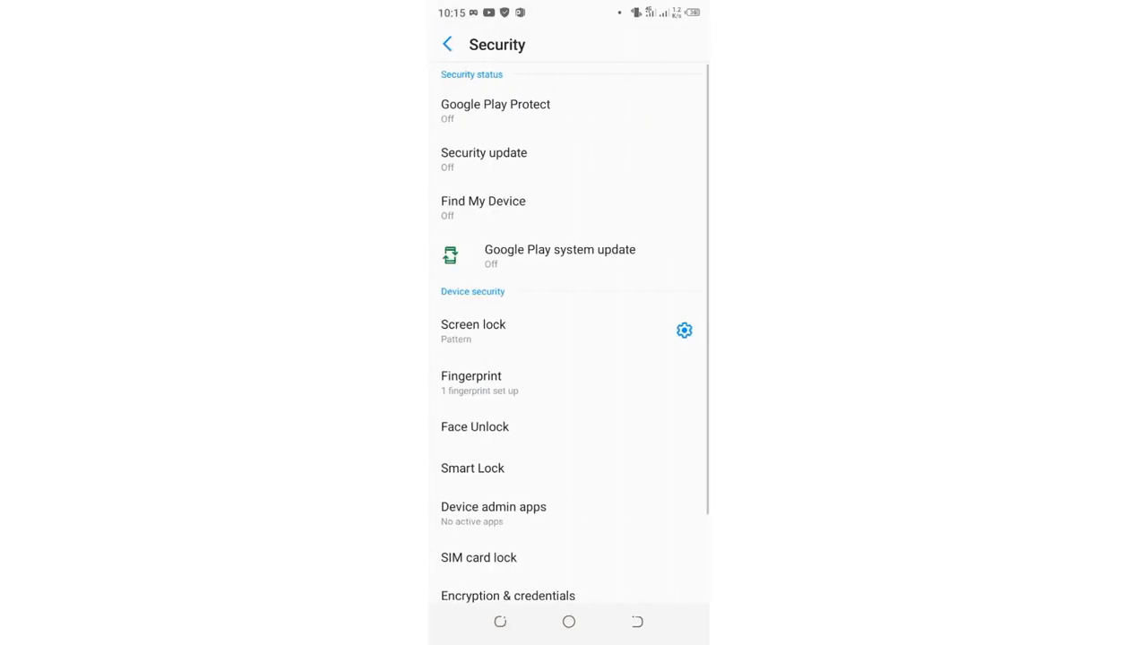
pyautogui.scroll(-3)
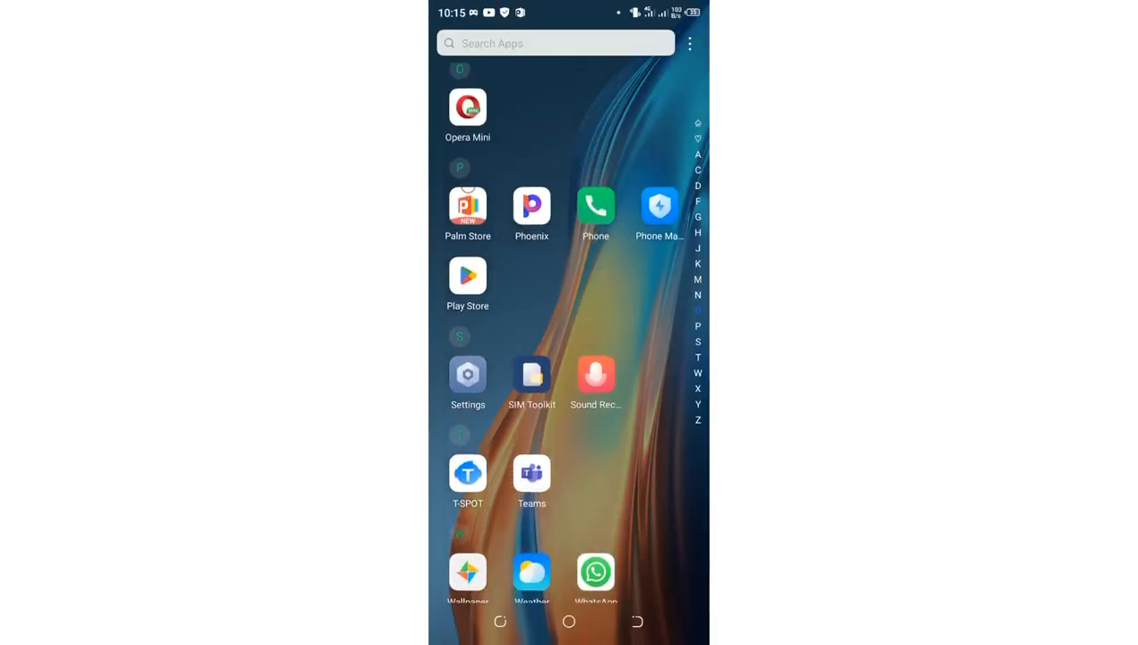
# Reopen Phone Master's App Lock list and unlock Adobe Acrobat's padlock.
pyautogui.click(537, 582)
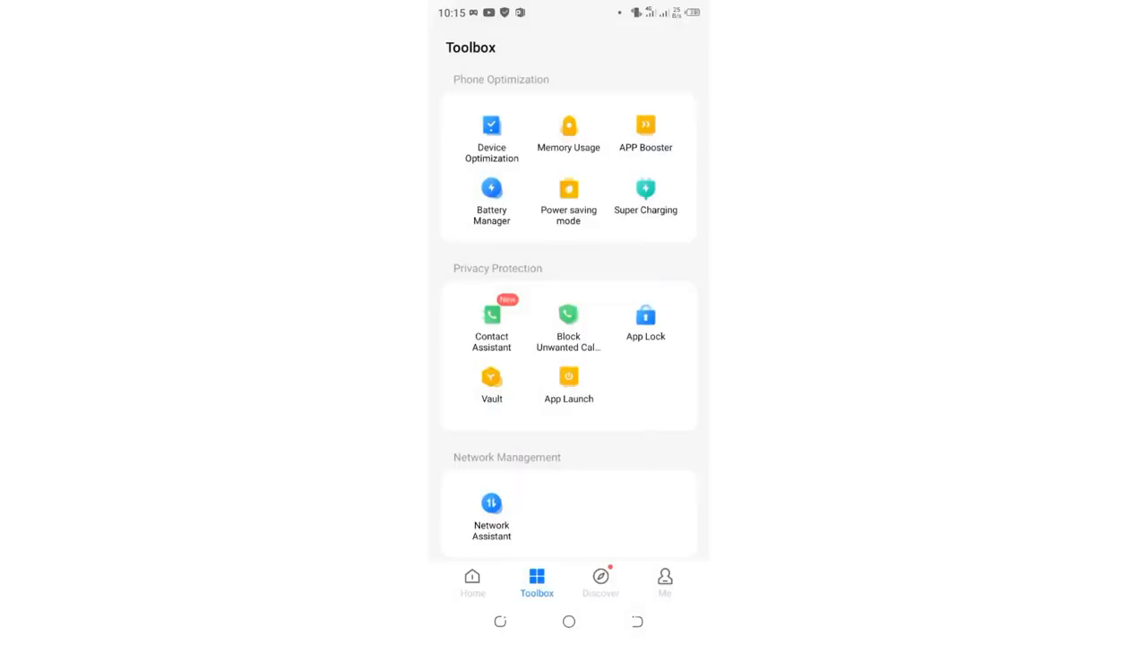
pyautogui.click(472, 582)
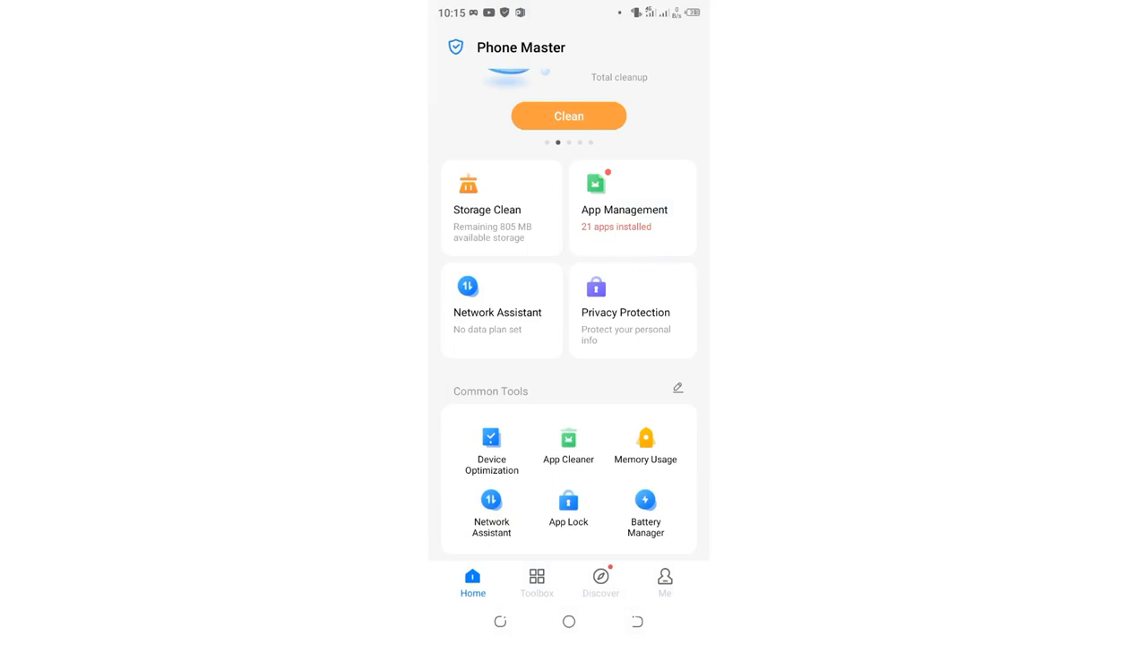
pyautogui.click(536, 583)
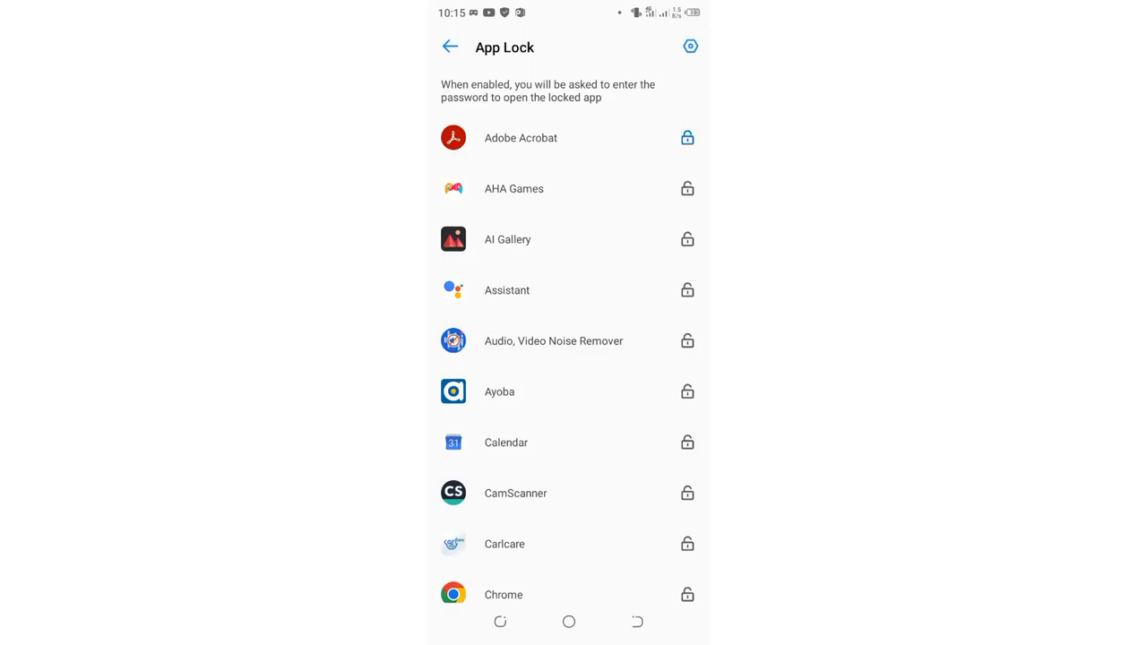
pyautogui.click(688, 137)
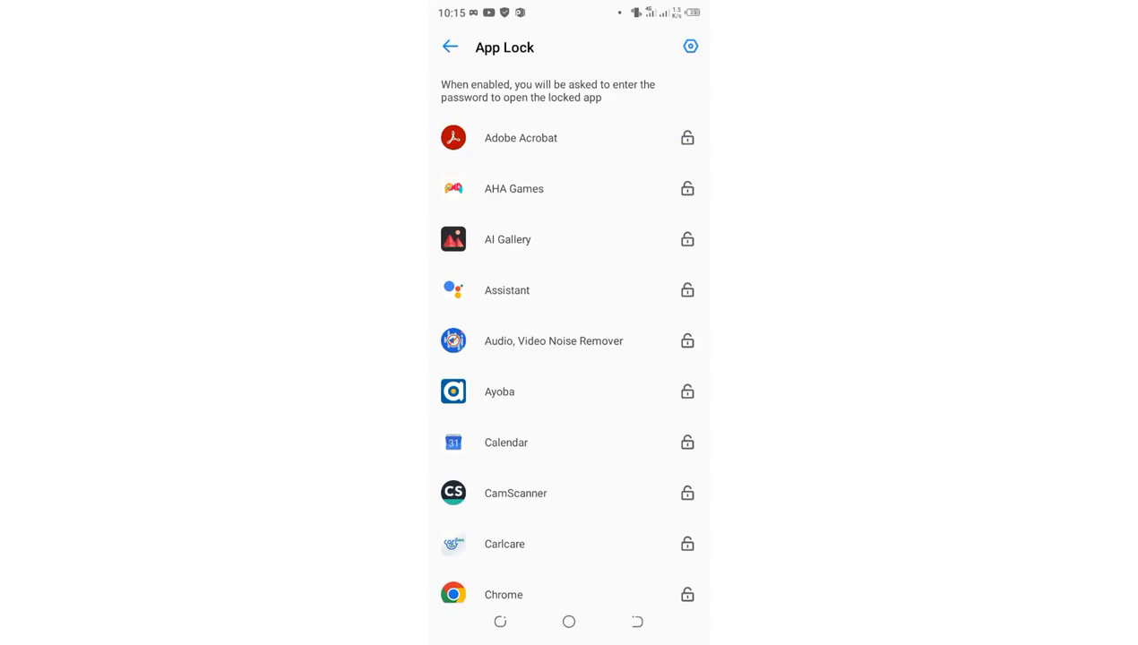